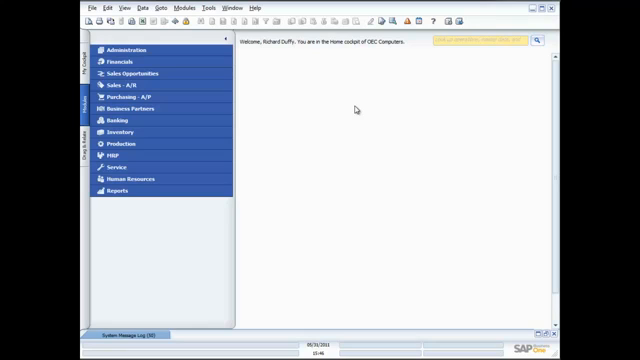
- Expand the MRP module in the Main Menu and open the Forecasts window
click(112, 156)
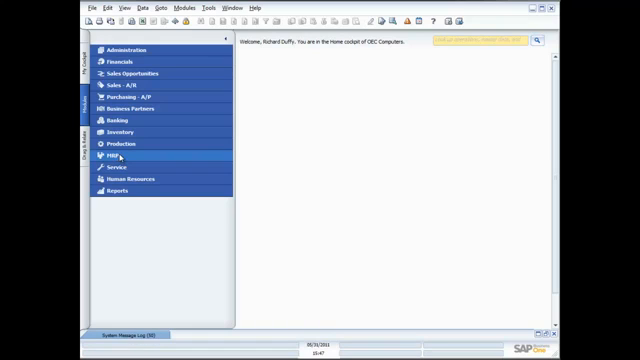
click(108, 156)
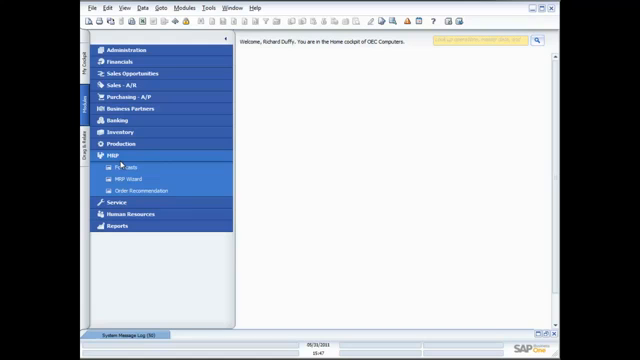
click(124, 172)
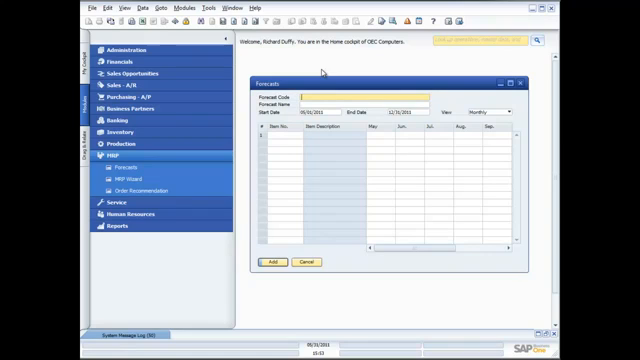
- Enter forecast code Q40000 with its fourth-quarter name and pick the quarter's start date from the calendar
text(Q)
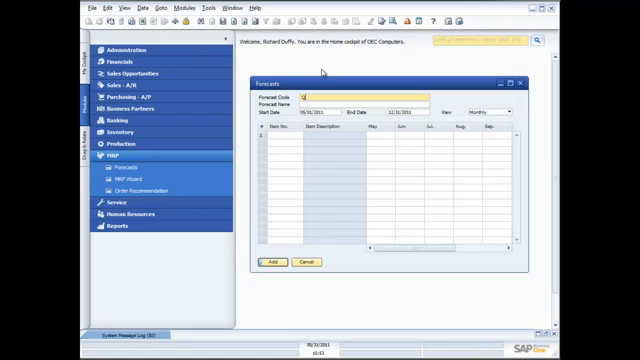
text(Q40000)
click(364, 104)
text(4th Quarter Forecast)
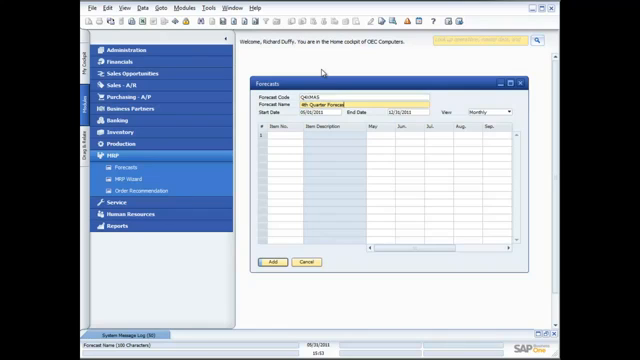
click(330, 112)
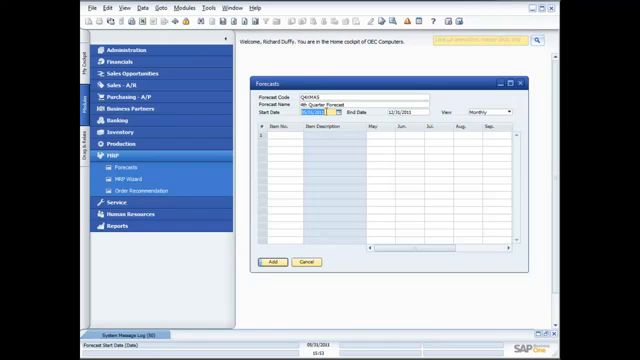
click(318, 114)
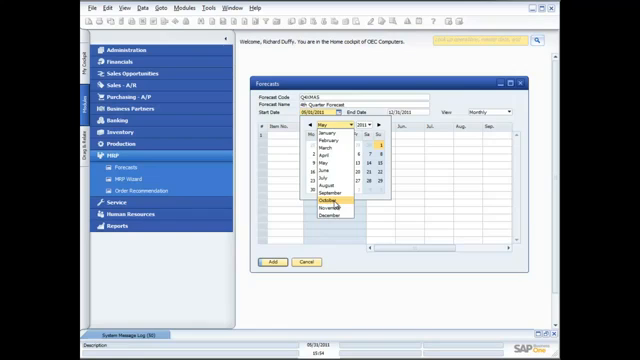
click(322, 202)
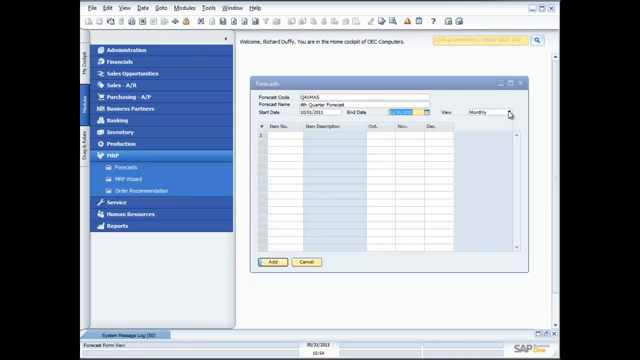
- Set the forecast View to Monthly so the grid splits into monthly periods
click(512, 114)
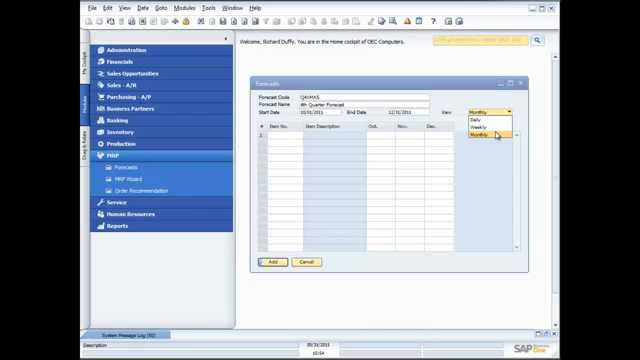
click(484, 136)
text(10)
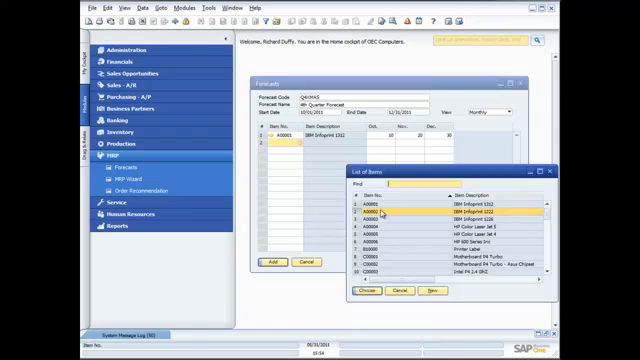
- Select the two printer items with their monthly quantities and add the forecast
click(364, 288)
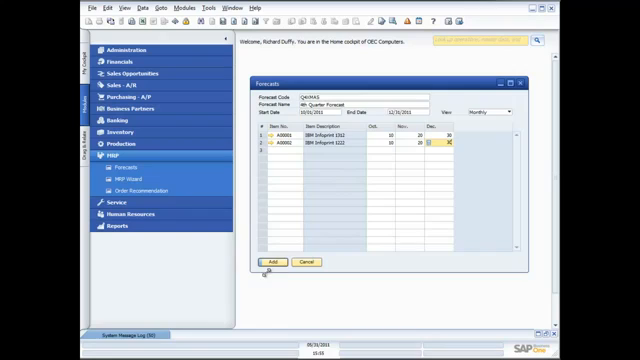
click(264, 262)
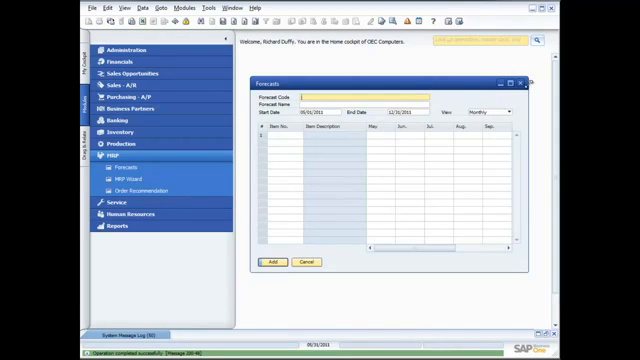
mouse_move(524, 84)
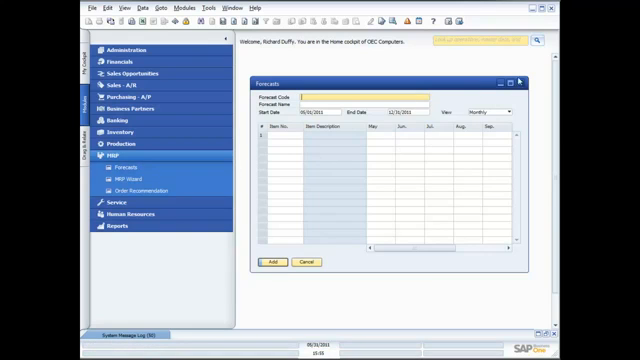
- Launch the MRP Wizard, create a new scenario named with '4' and 'Forecast', and continue to Scenario Details
click(124, 172)
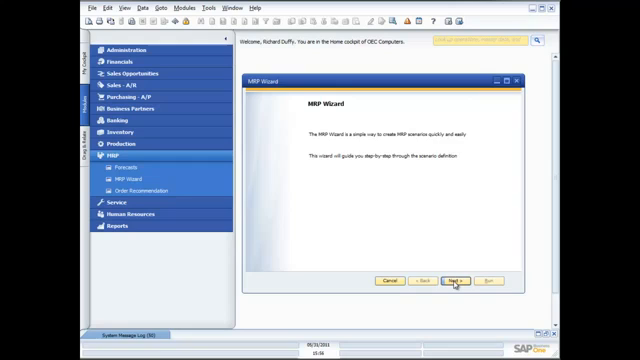
click(452, 280)
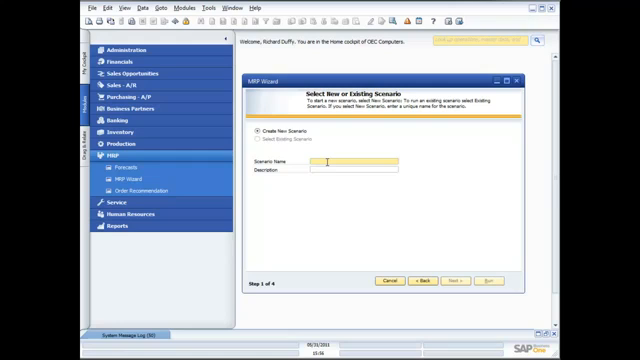
text(4)
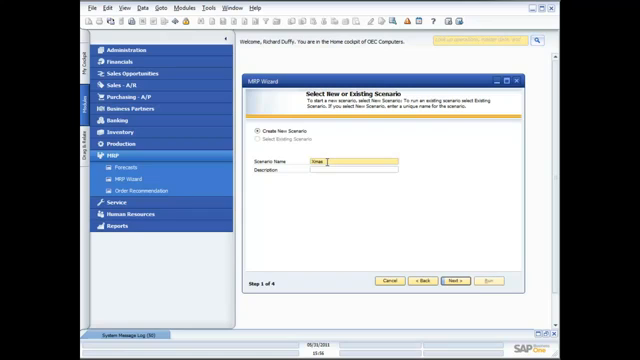
text(Forecast Scenario)
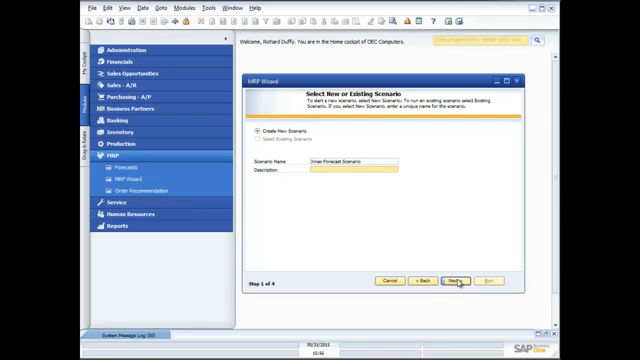
click(460, 288)
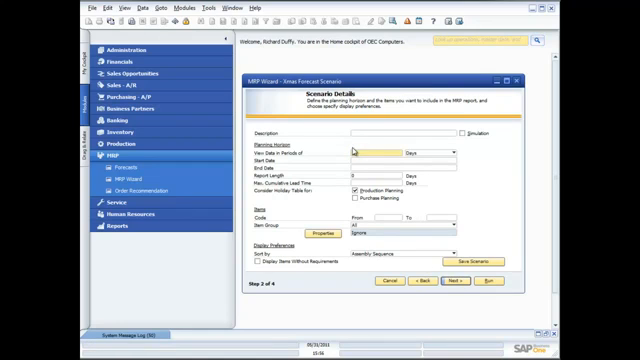
- Enter the scenario description starting with 'A' and choose the planning period unit
click(410, 132)
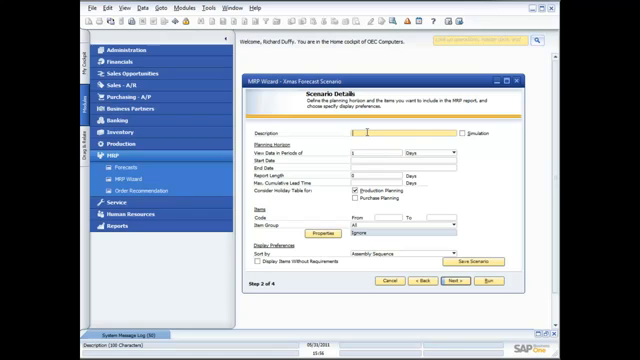
text(A)
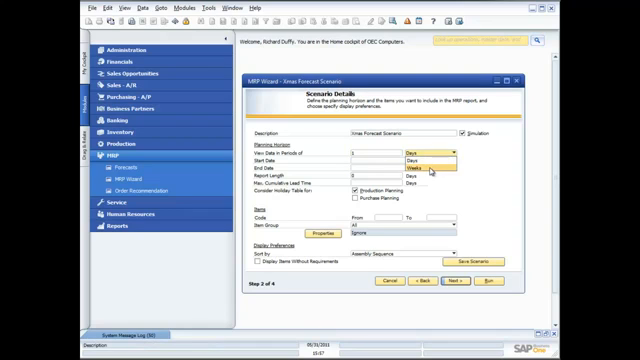
click(434, 160)
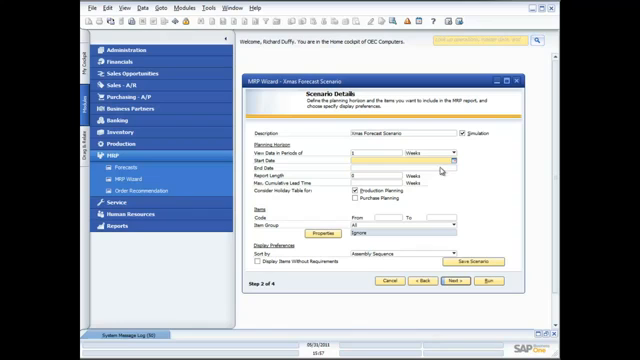
- In the start date calendar, navigate and pick the scenario's start month
click(448, 158)
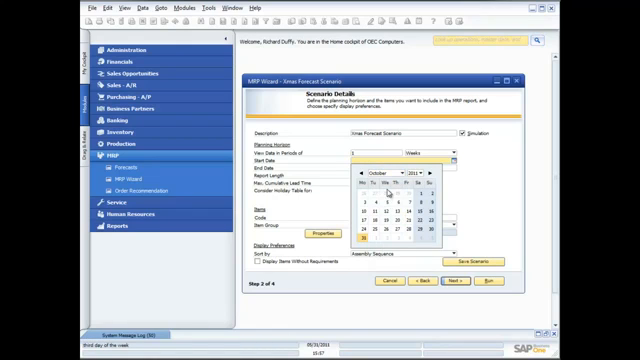
click(378, 240)
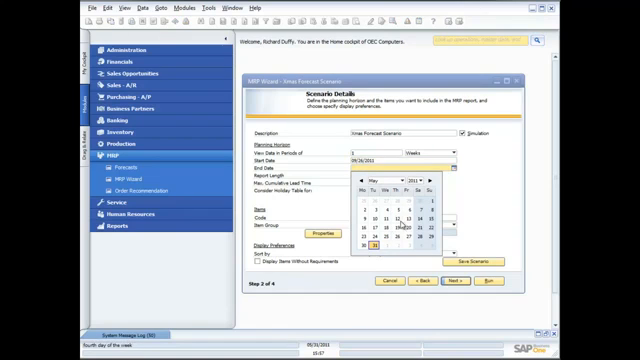
click(378, 192)
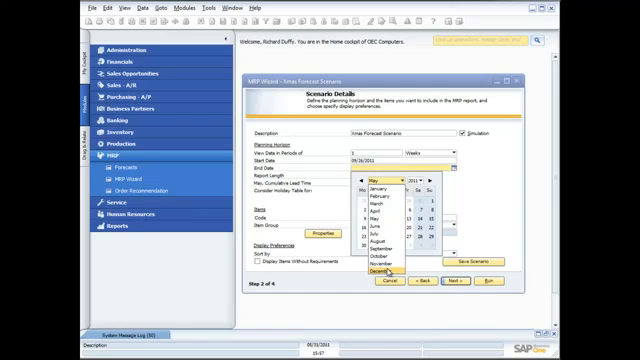
click(380, 264)
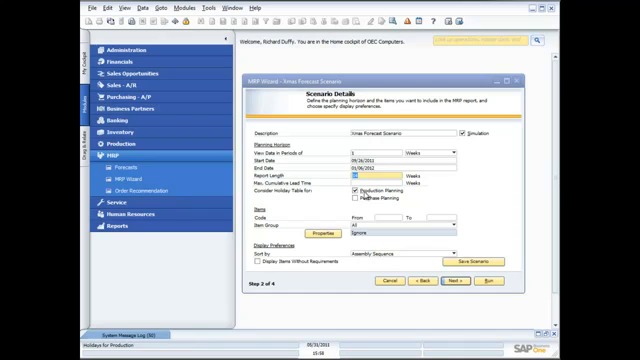
- Turn on a planning option for the scenario and bring up the display options list
click(362, 198)
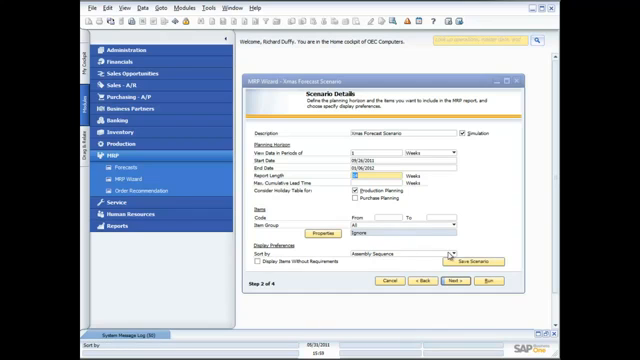
click(416, 256)
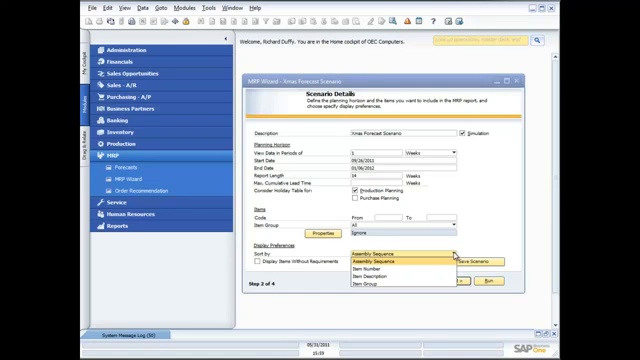
- Choose the display preference for the scenario's results
click(376, 264)
text(4)
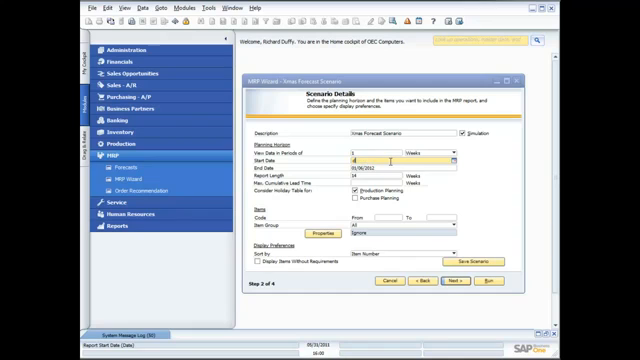
- Set the scenario end date to December of the chosen year and save the scenario
click(392, 174)
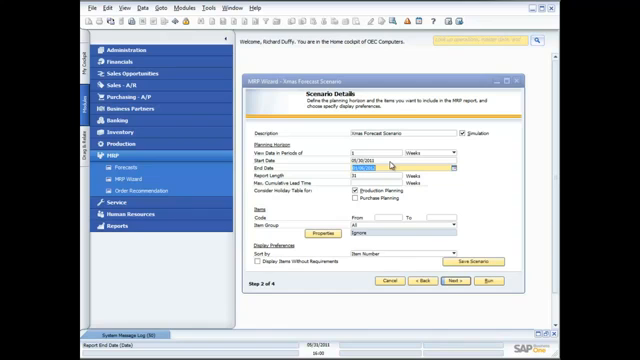
mouse_move(464, 176)
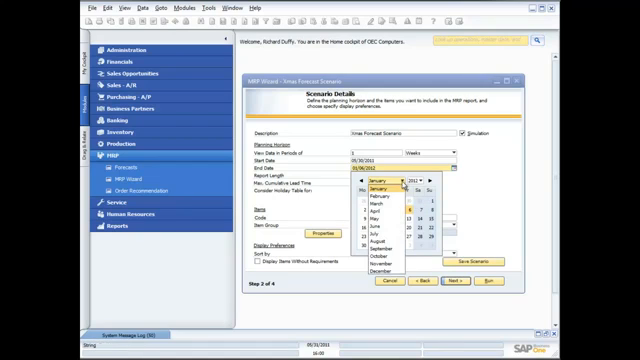
click(384, 264)
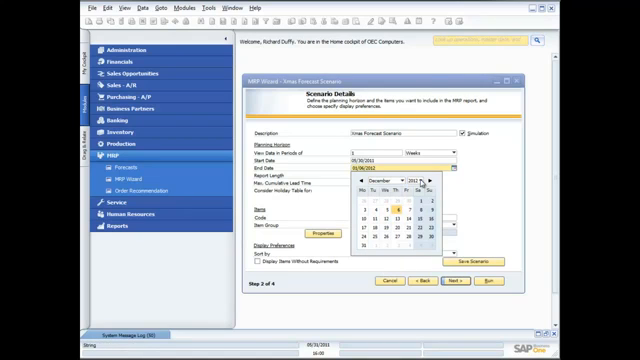
click(424, 184)
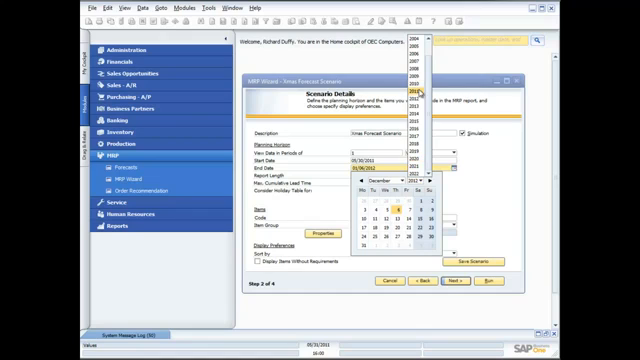
click(402, 94)
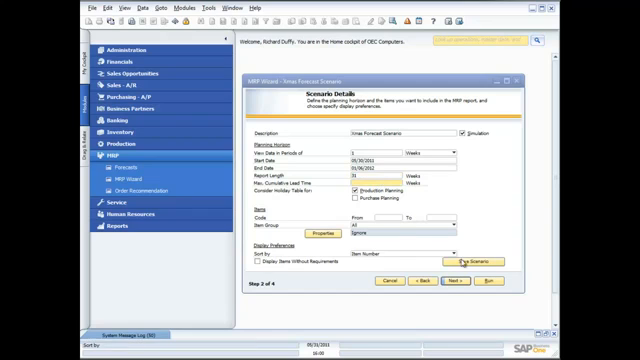
click(464, 260)
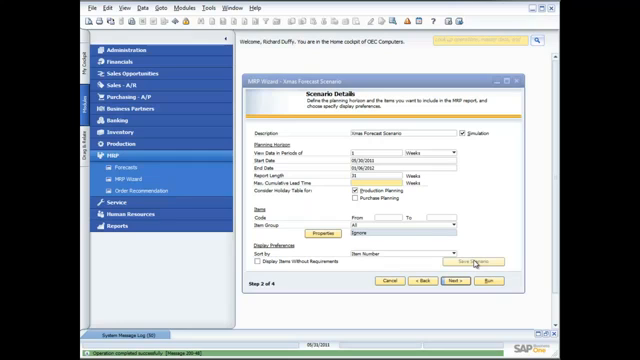
- Advance to Data Source and include two order types as MRP data sources
click(464, 284)
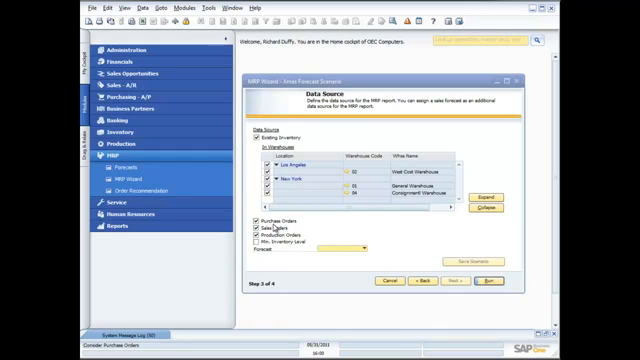
click(252, 232)
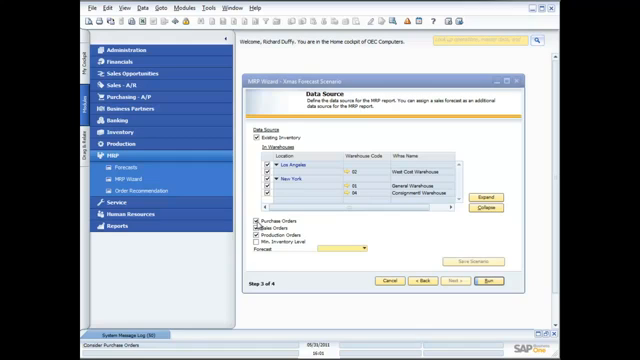
click(252, 236)
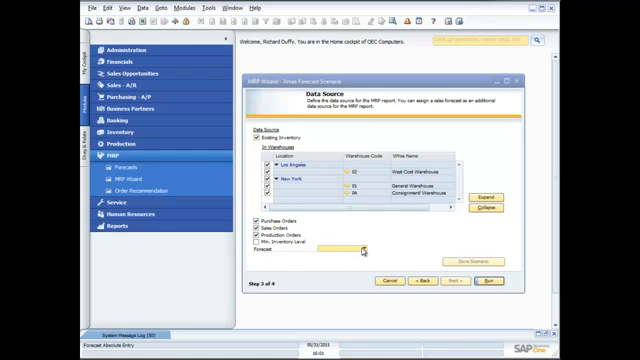
- Add the quarterly forecast as a demand data source for the MRP run
click(360, 248)
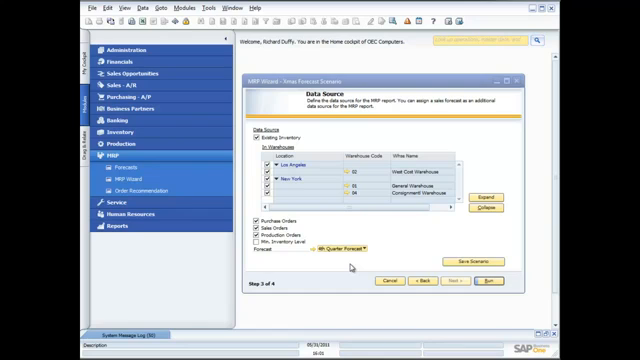
click(124, 58)
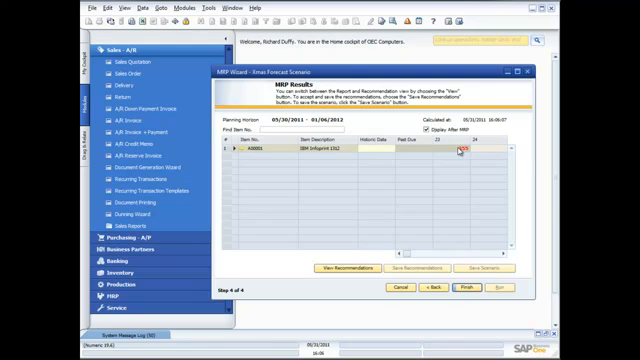
mouse_move(452, 152)
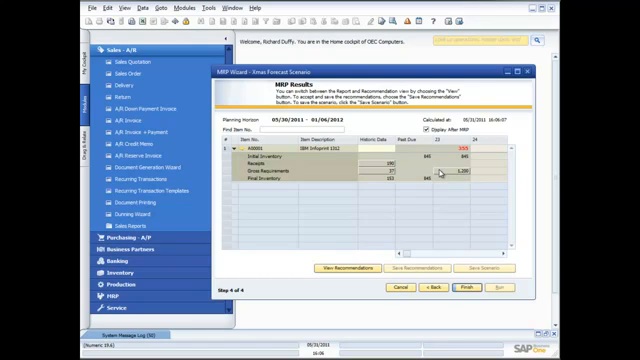
mouse_move(440, 172)
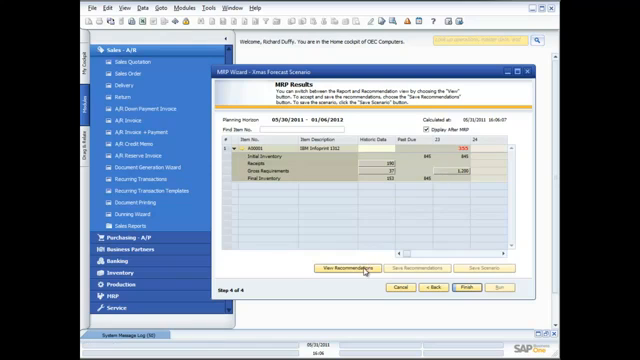
click(352, 268)
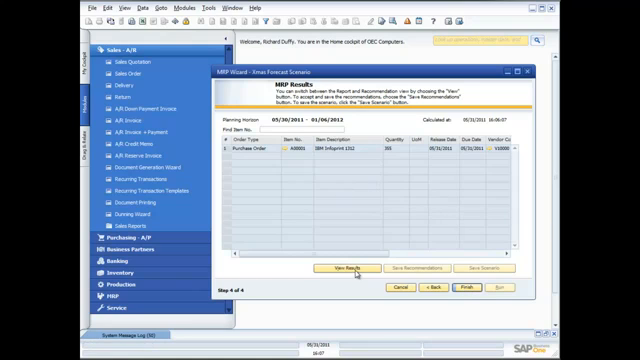
click(352, 266)
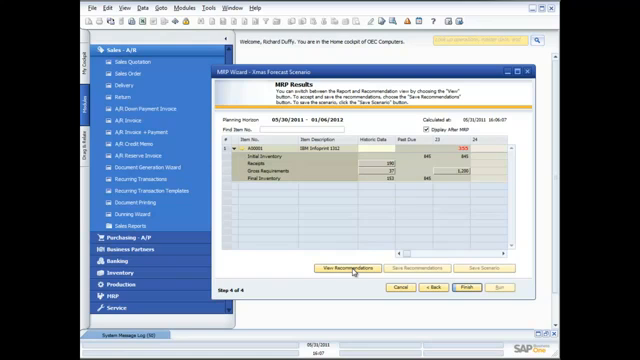
mouse_move(370, 278)
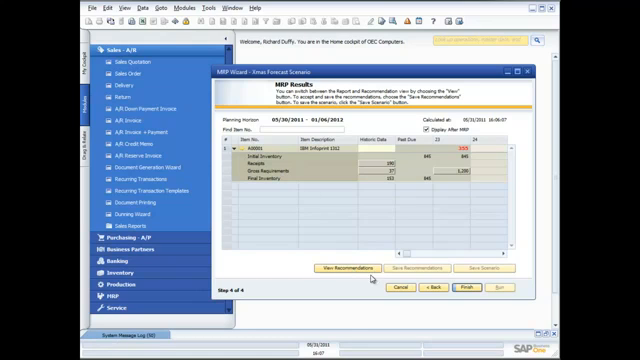
- Close the MRP results wizard and expand the MRP module in the Main Menu
click(364, 268)
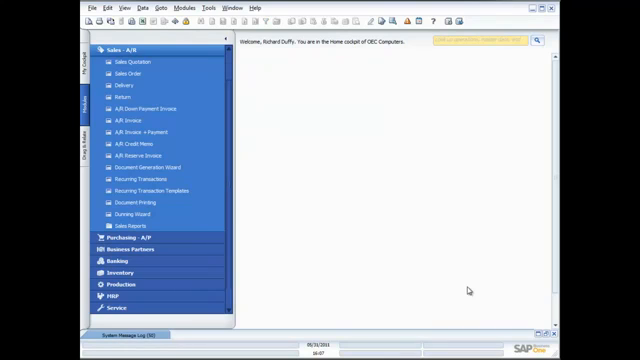
mouse_move(308, 216)
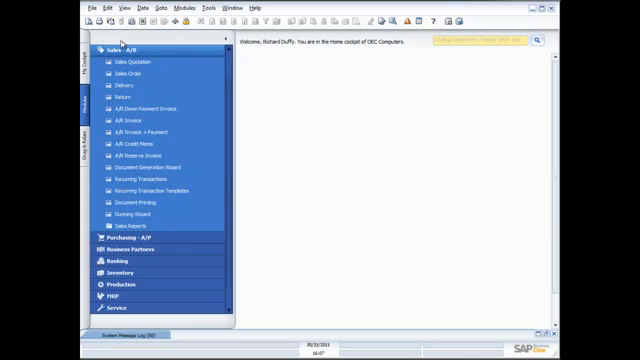
click(110, 152)
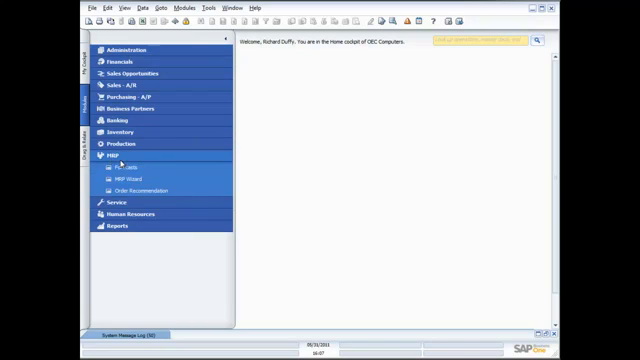
click(132, 180)
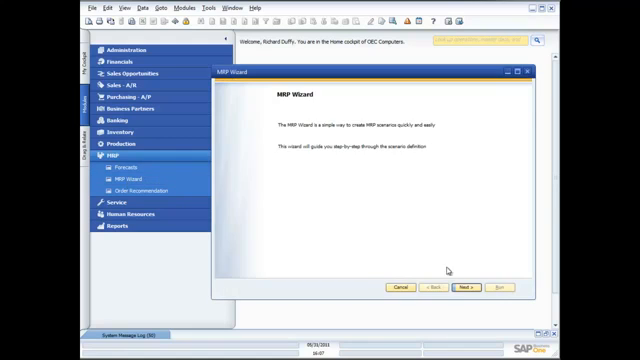
click(468, 288)
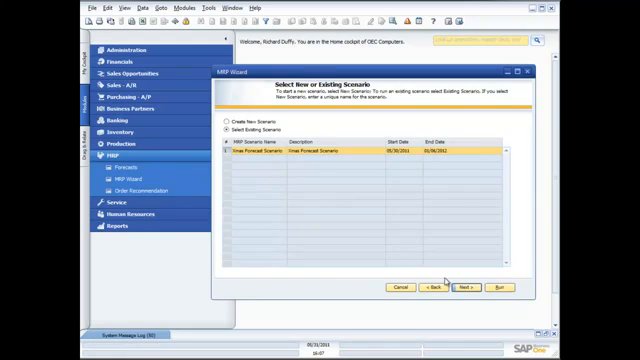
click(464, 288)
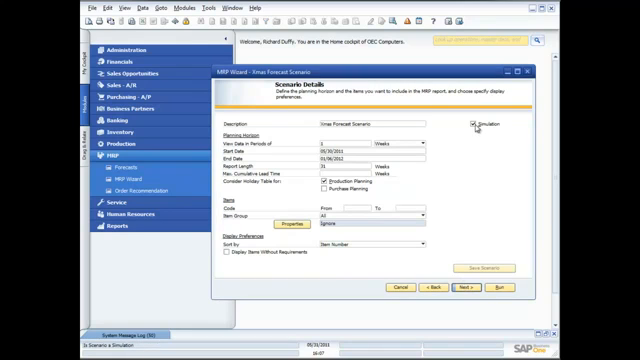
click(476, 128)
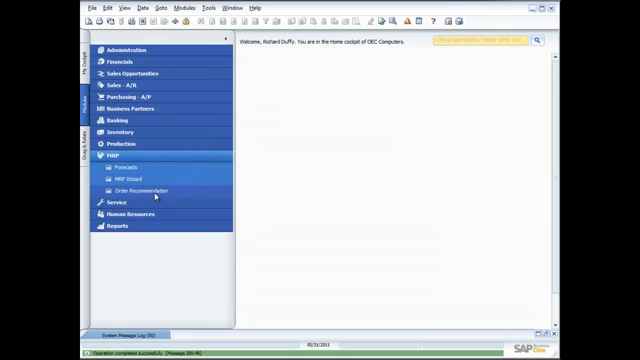
- List order recommendations with the default selection criteria, showing one purchase order proposal
click(132, 188)
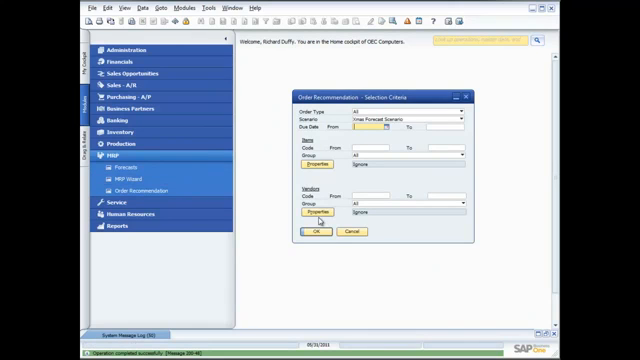
click(312, 232)
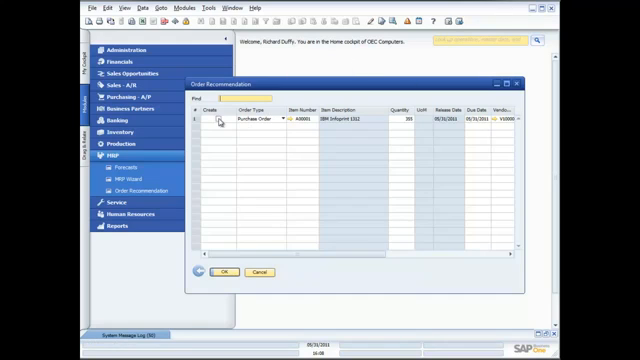
- Create one new purchase order from the marked recommendation and close the emptied list
click(200, 120)
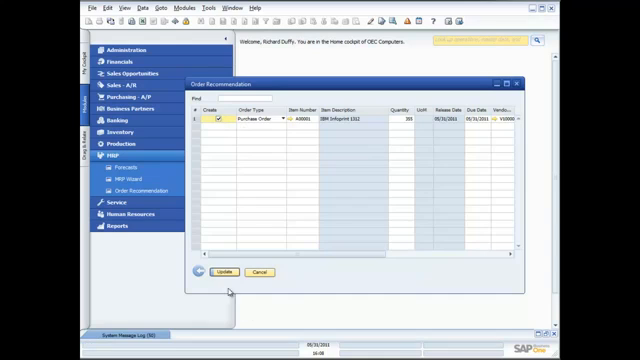
click(220, 272)
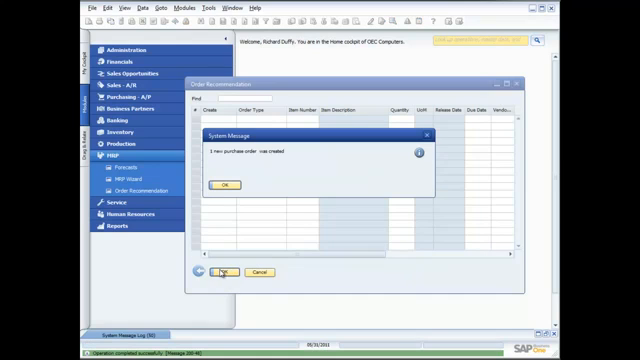
click(220, 184)
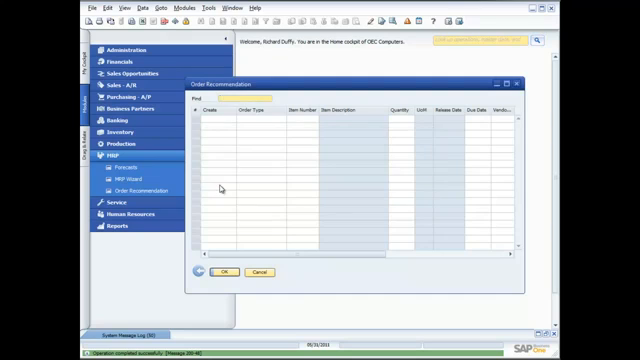
click(258, 272)
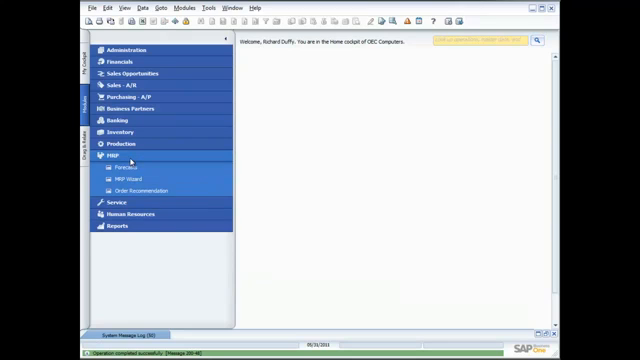
click(112, 156)
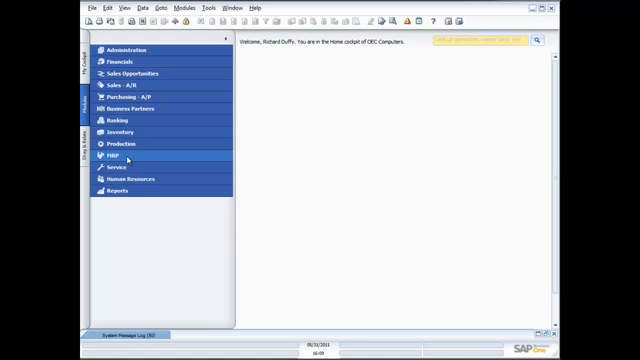
click(110, 156)
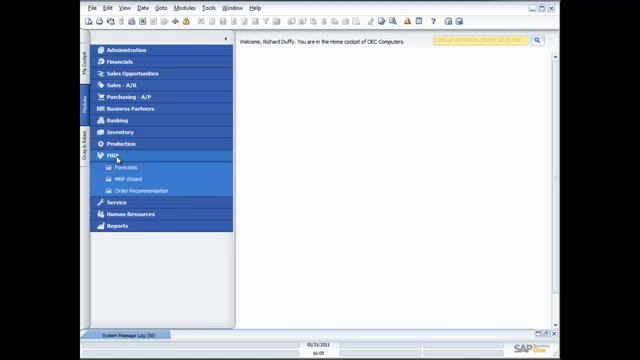